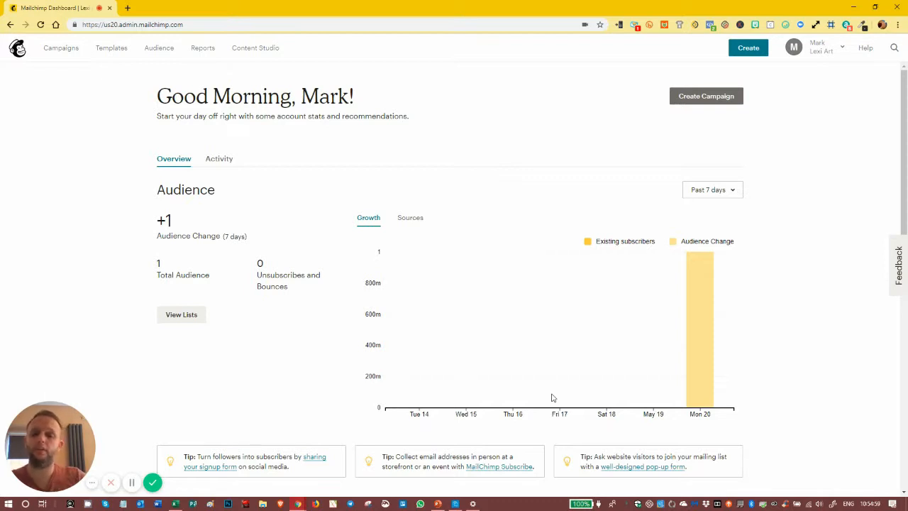
mouse_move(499, 103)
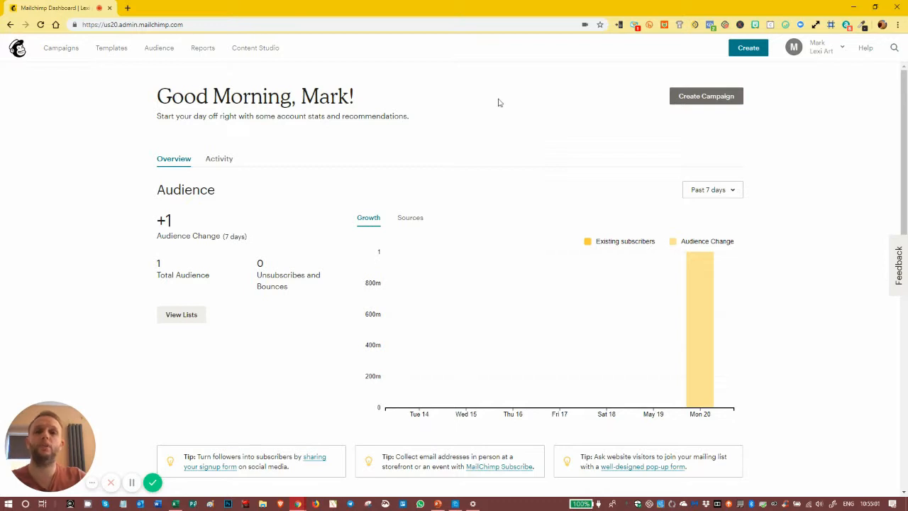
mouse_move(466, 4)
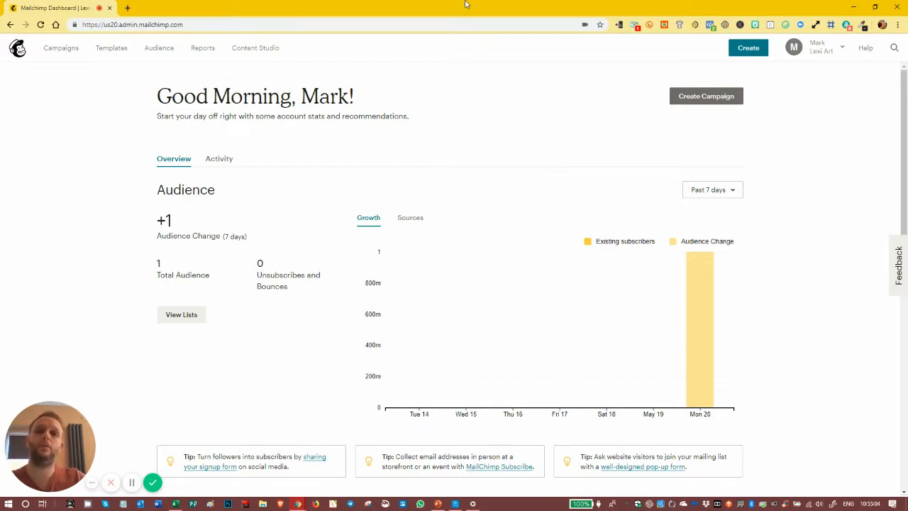
mouse_move(428, 68)
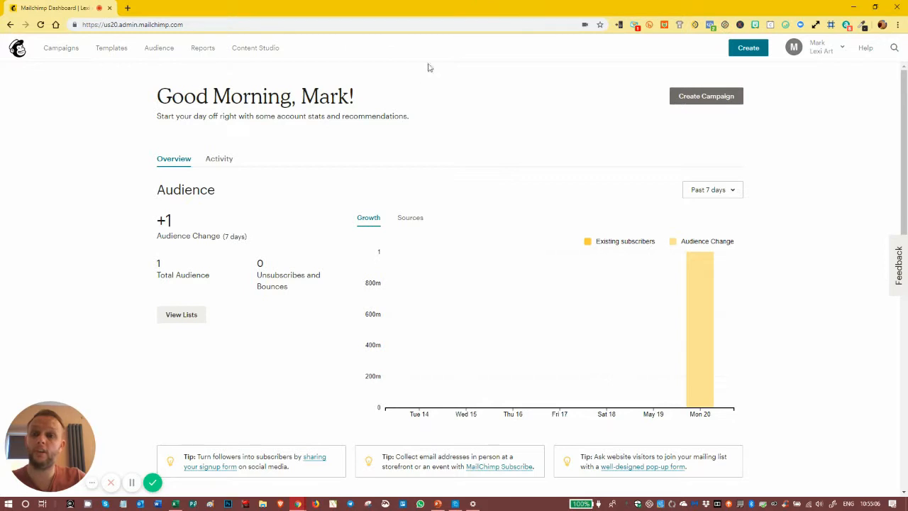
mouse_move(249, 138)
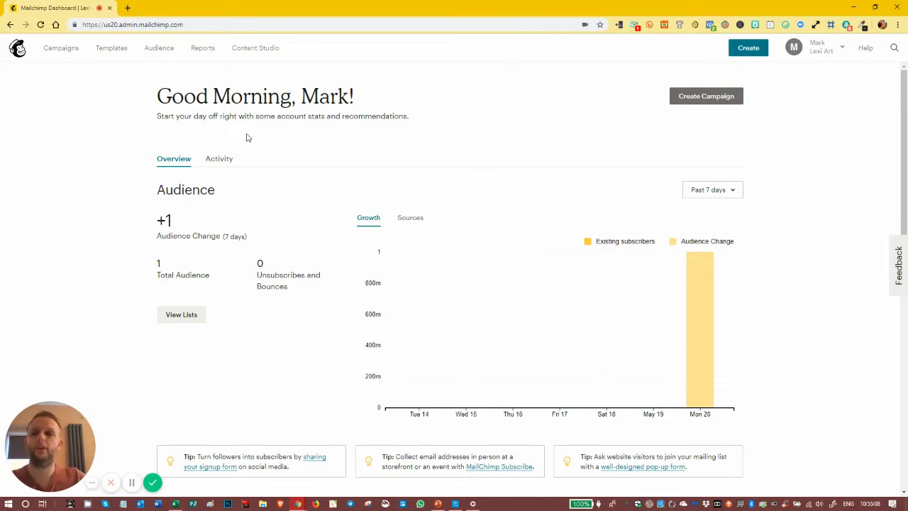
mouse_move(159, 47)
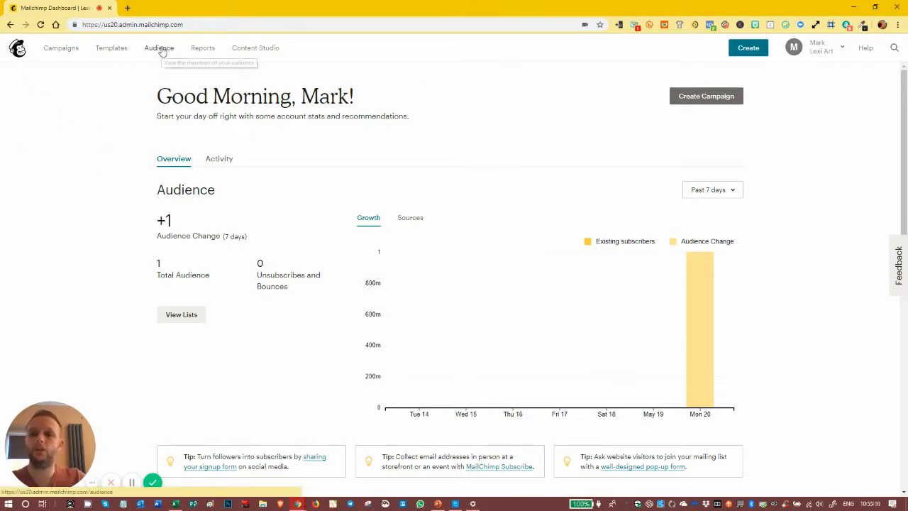
Step: Open the Lexi Art audience's Settings page from the Manage Audience menu
click(158, 48)
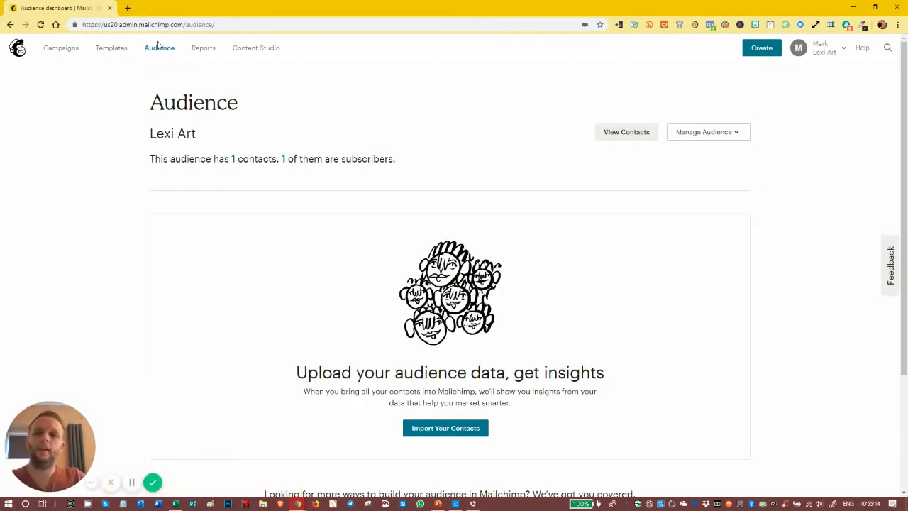
mouse_move(743, 137)
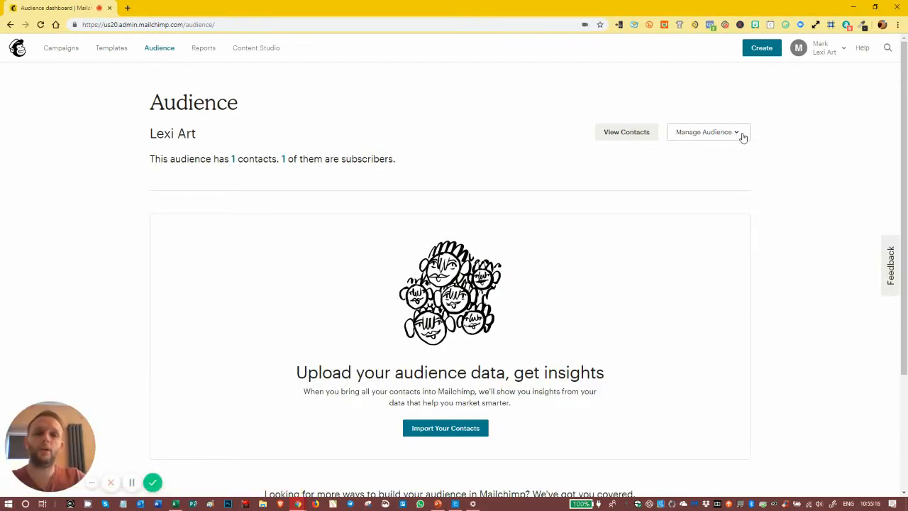
click(708, 132)
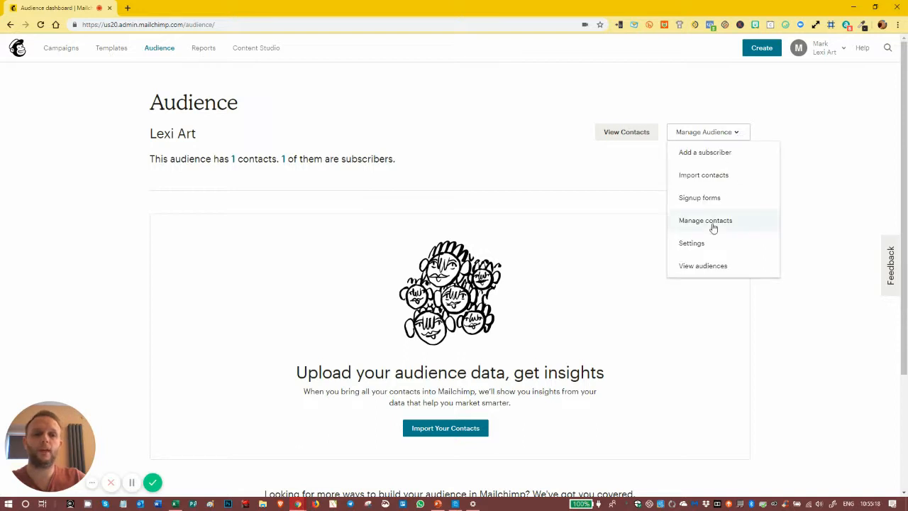
click(691, 242)
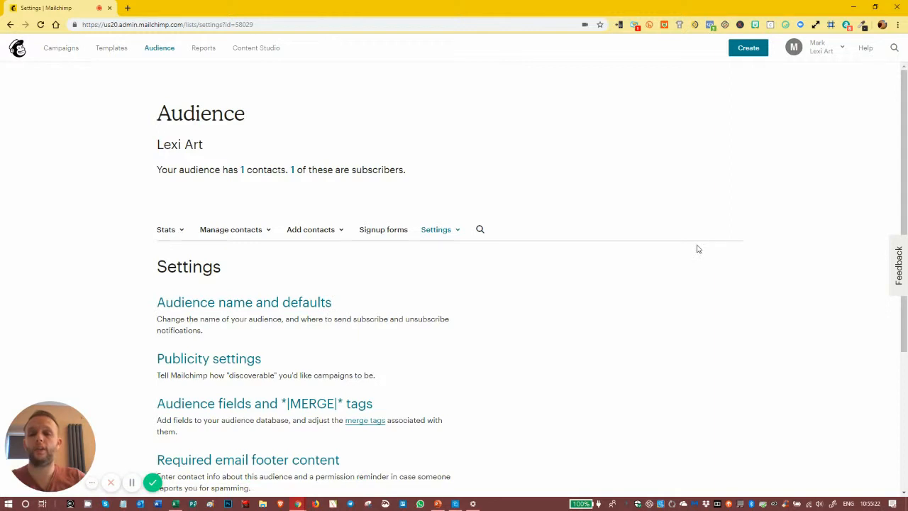
scroll(down, 3)
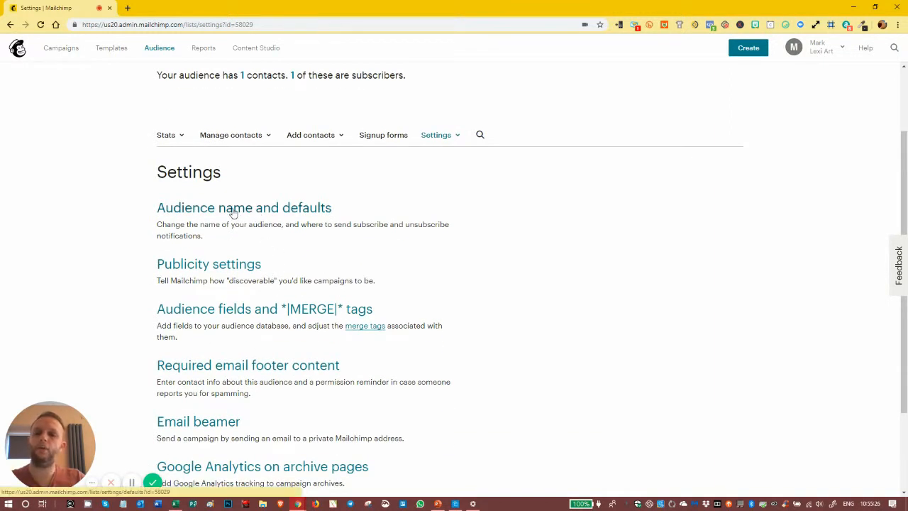
Step: Open Audience name and defaults and toggle the double opt-in and reCAPTCHA checkboxes
click(244, 207)
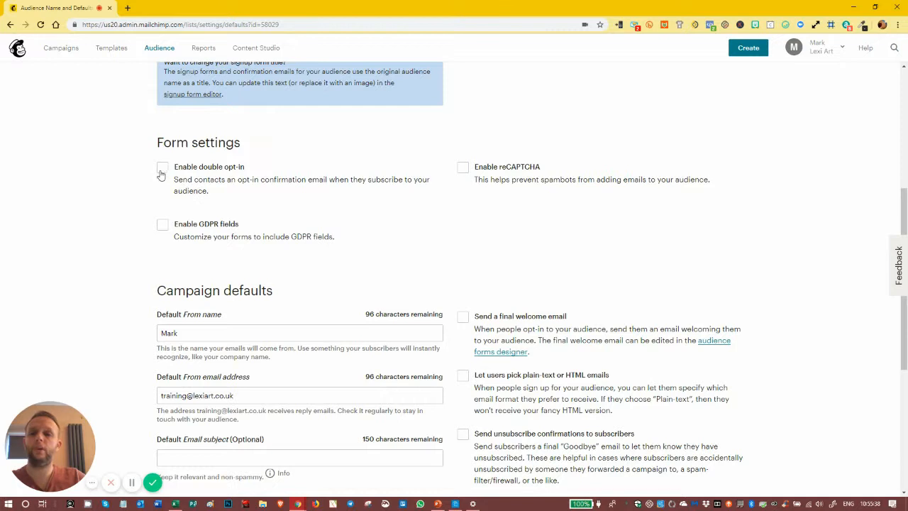
click(161, 166)
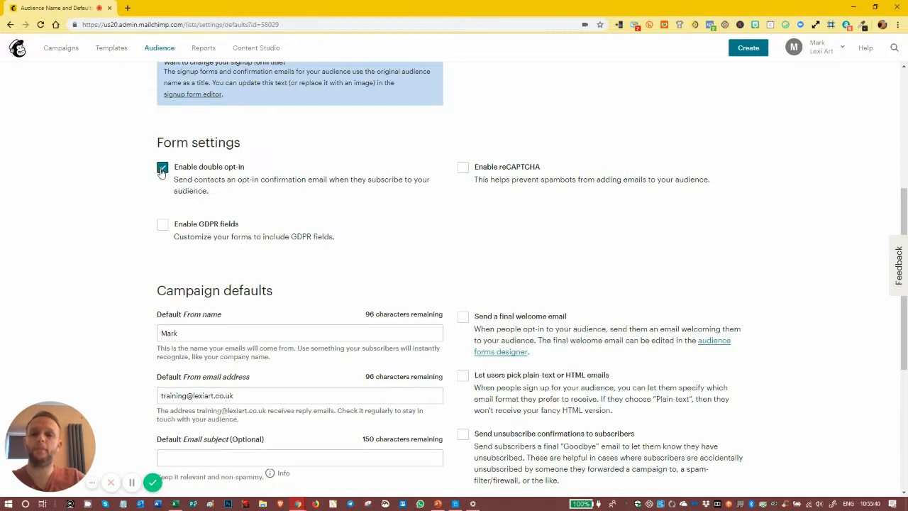
mouse_move(466, 174)
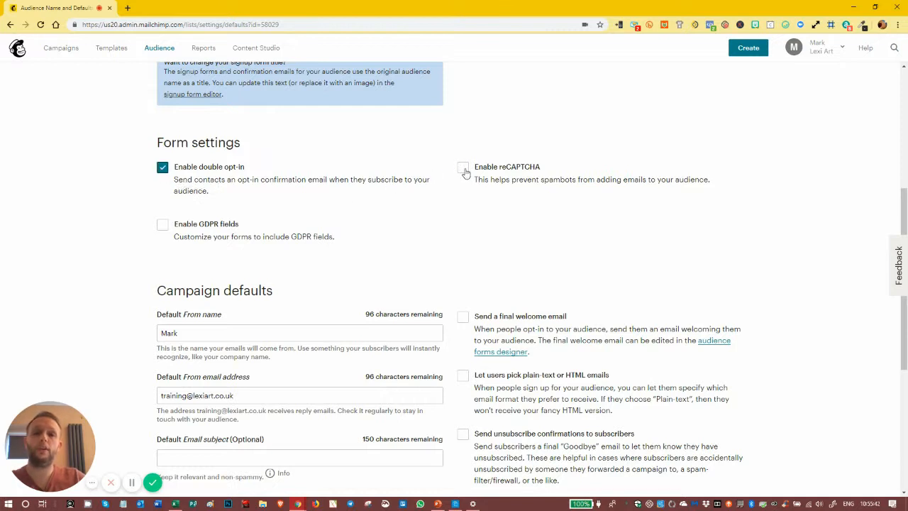
click(463, 167)
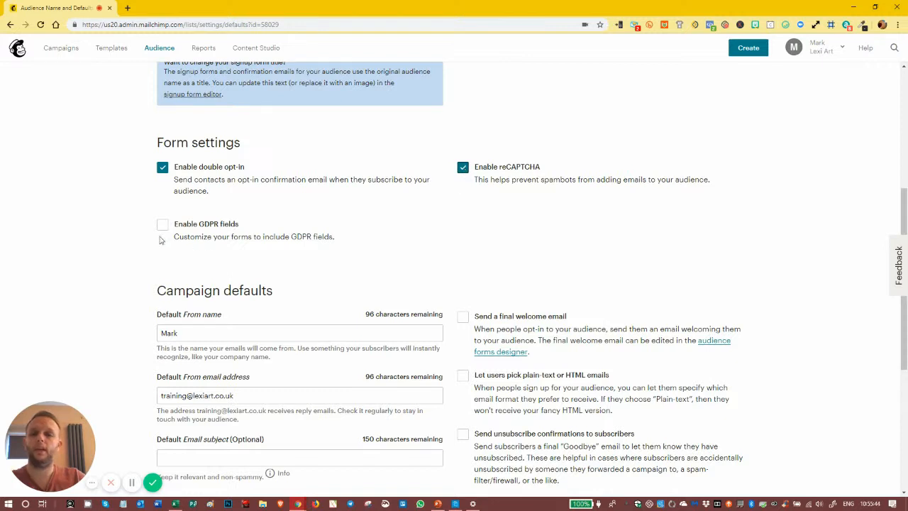
click(463, 167)
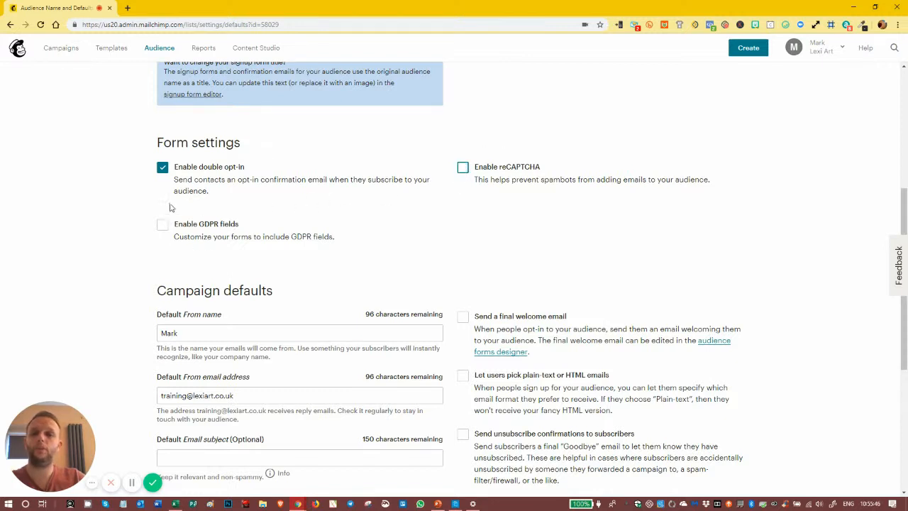
click(163, 167)
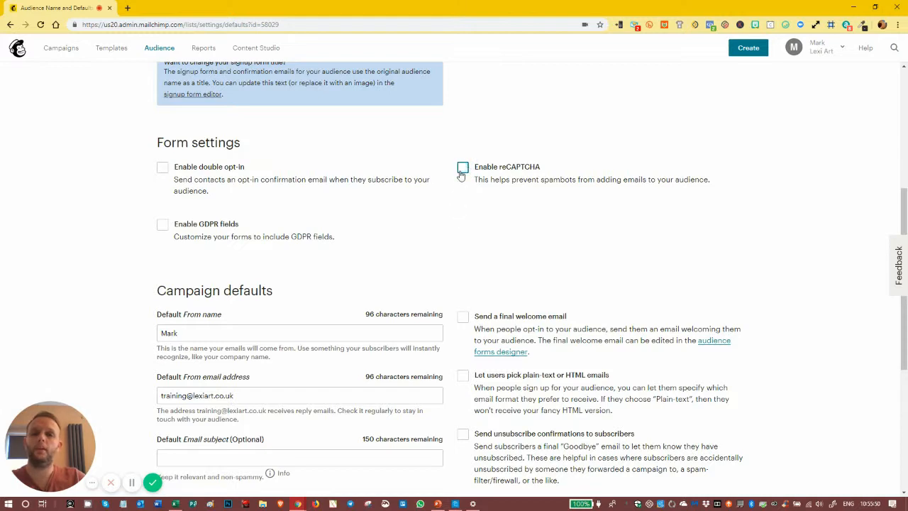
click(162, 166)
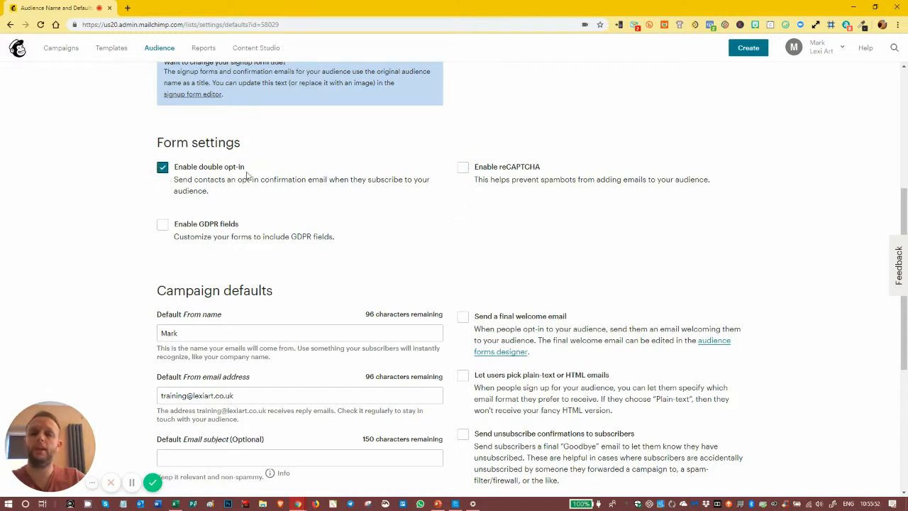
Step: Save the audience and campaign defaults with the updated form settings
scroll(down, 3)
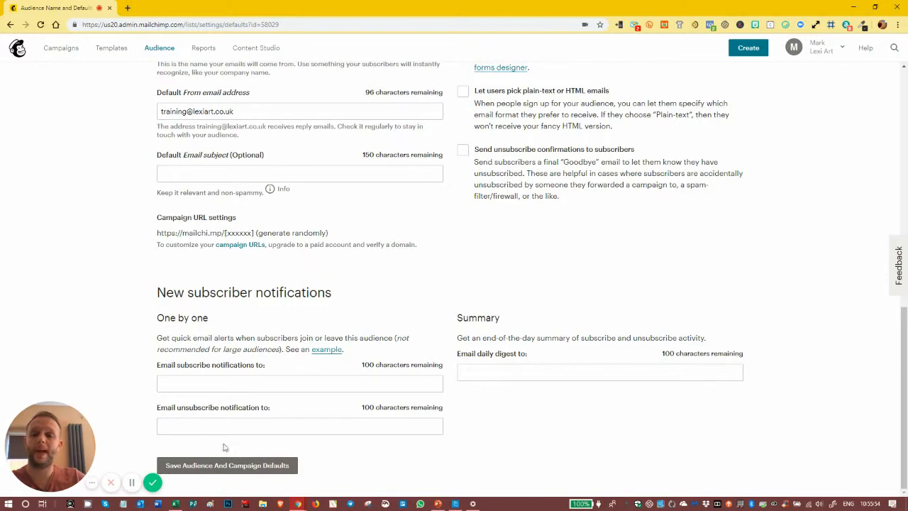
click(227, 465)
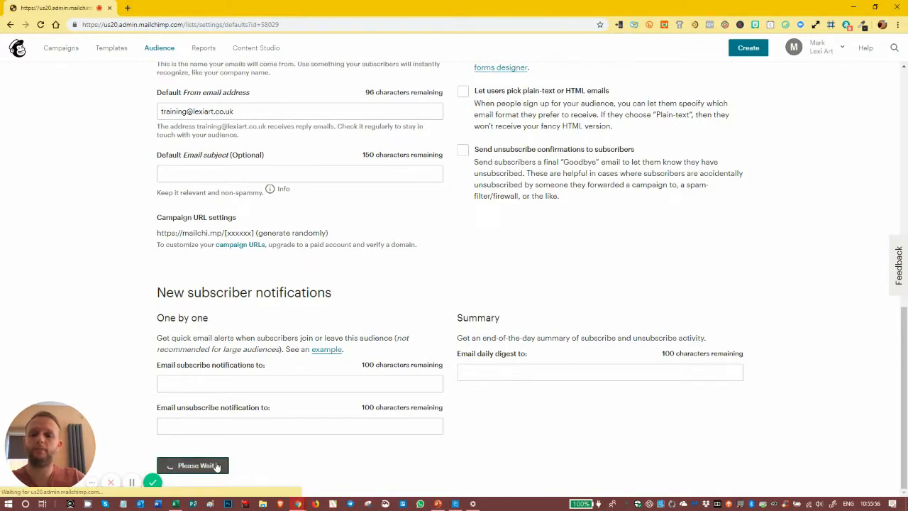
click(193, 466)
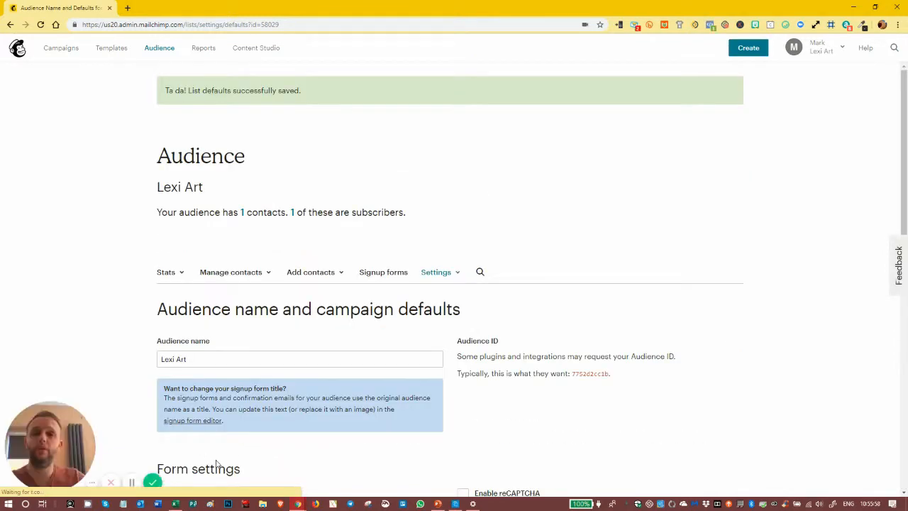
scroll(down, 3)
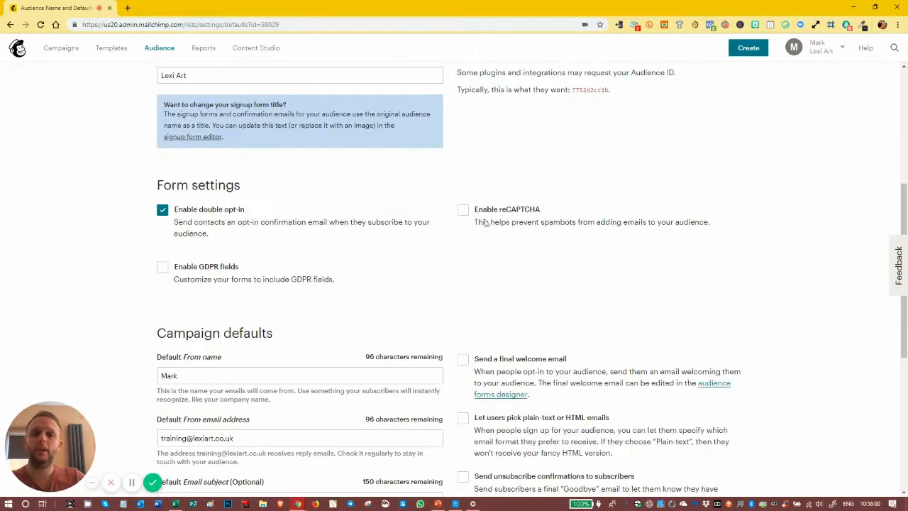
scroll(down, 3)
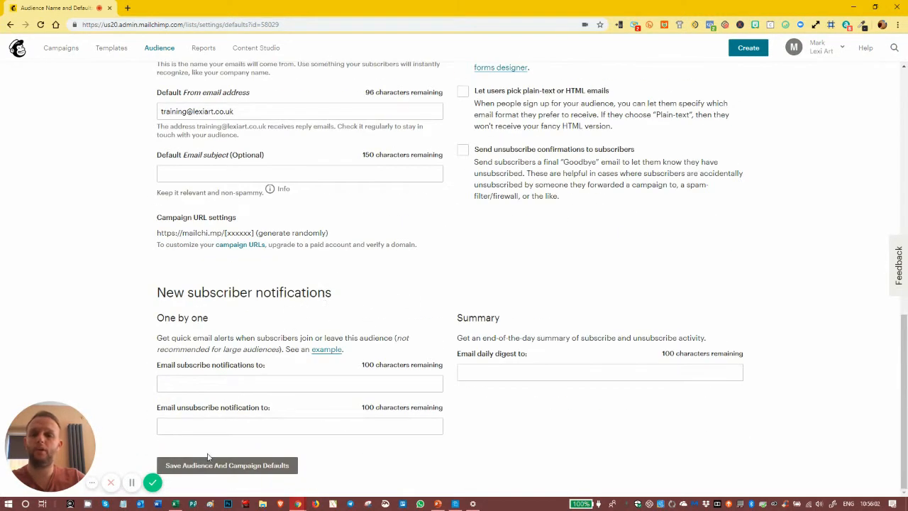
click(227, 465)
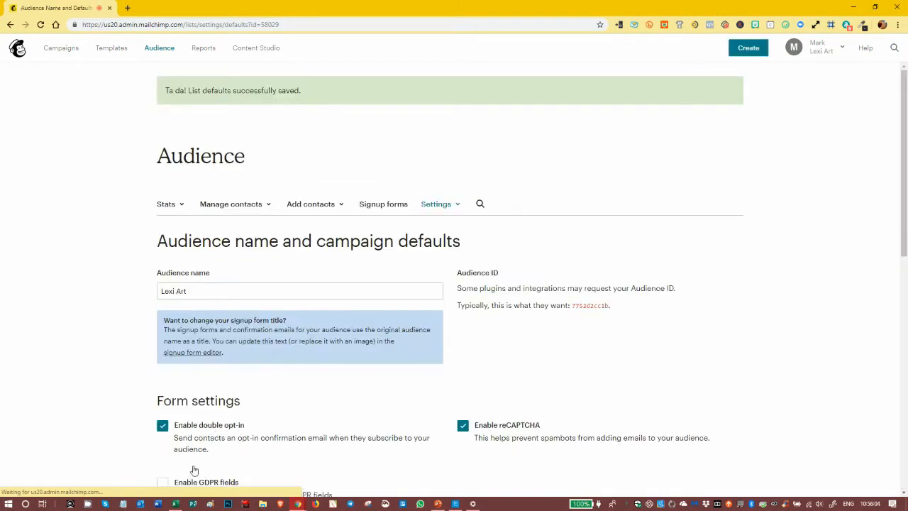
scroll(down, 3)
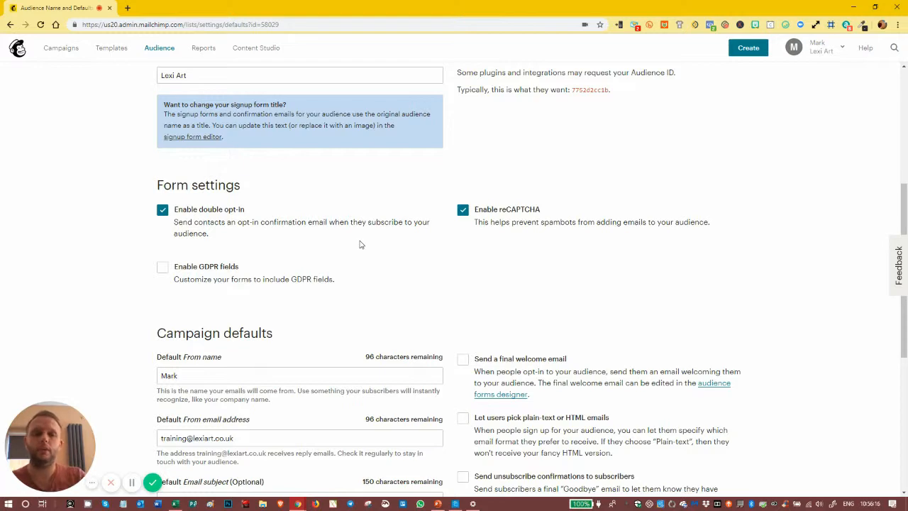
mouse_move(386, 261)
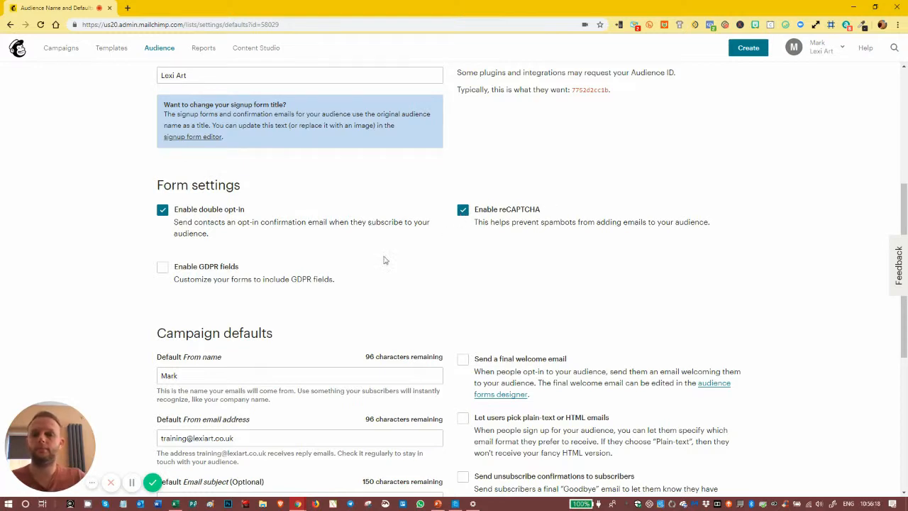
scroll(down, 3)
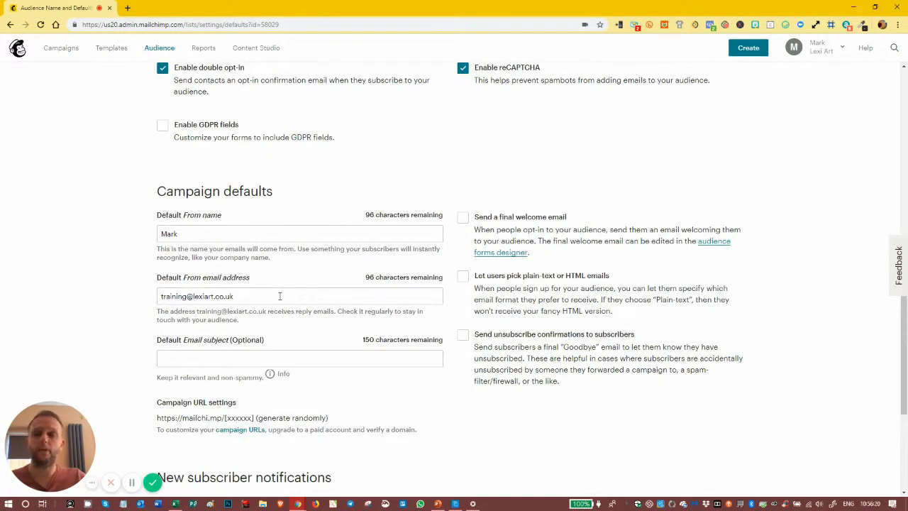